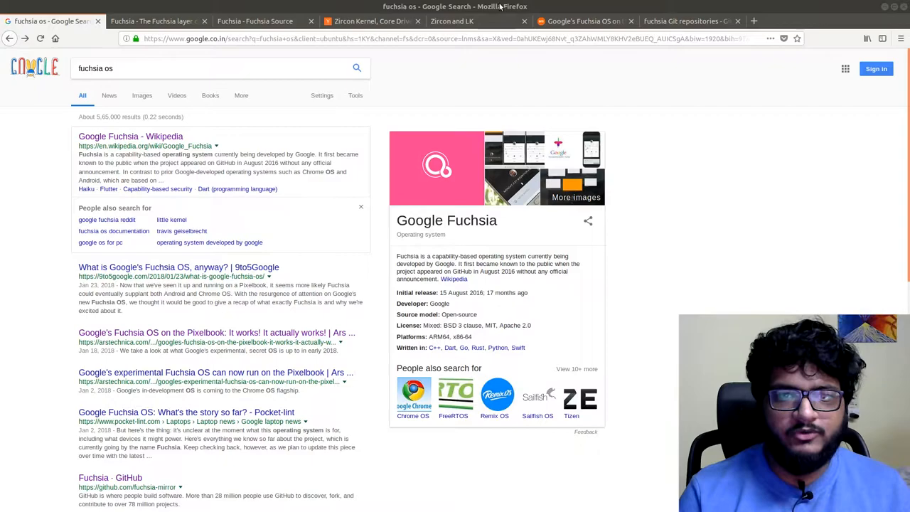
# Step: Switch to the 'Zircon and LK' tab to read how Zircon branched from LK
pyautogui.click(472, 21)
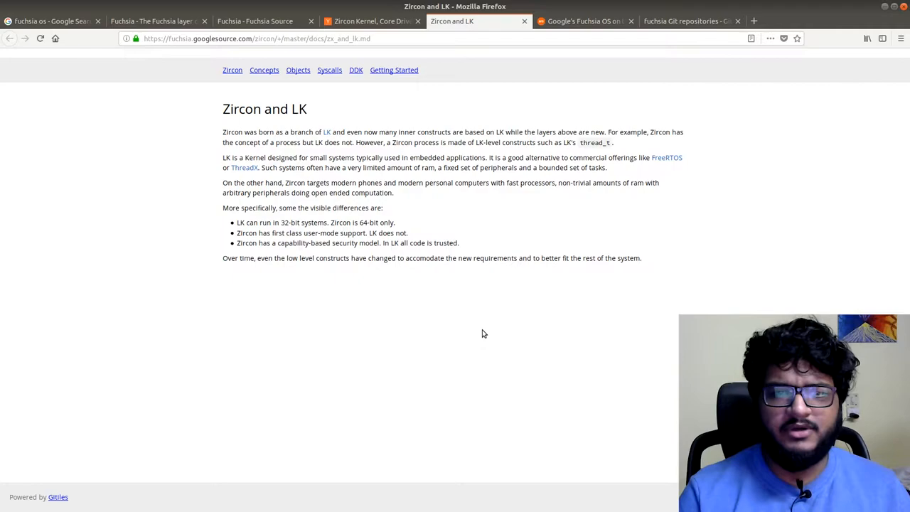
pyautogui.moveTo(454, 333)
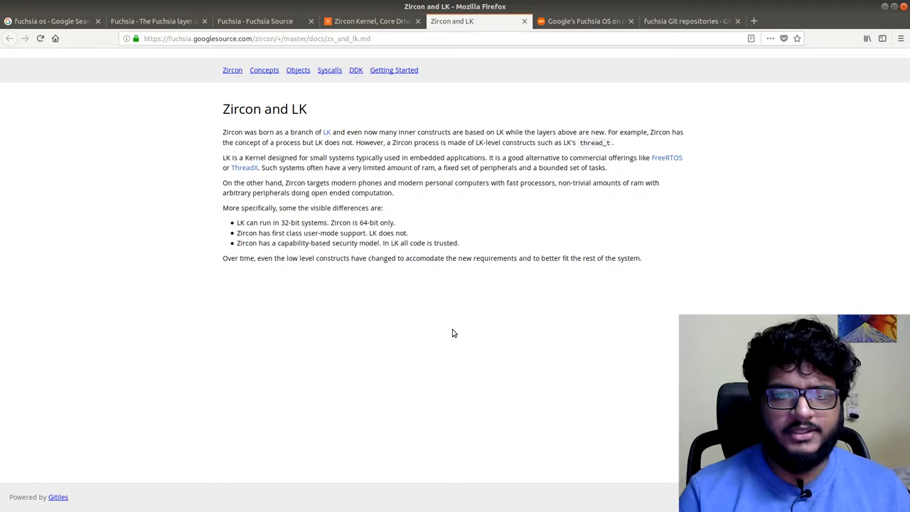
pyautogui.moveTo(303, 172)
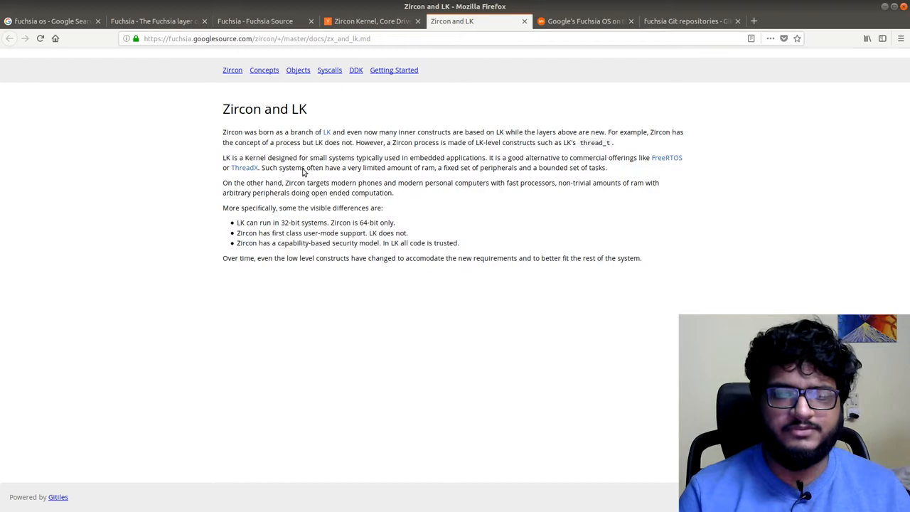
pyautogui.moveTo(501, 187)
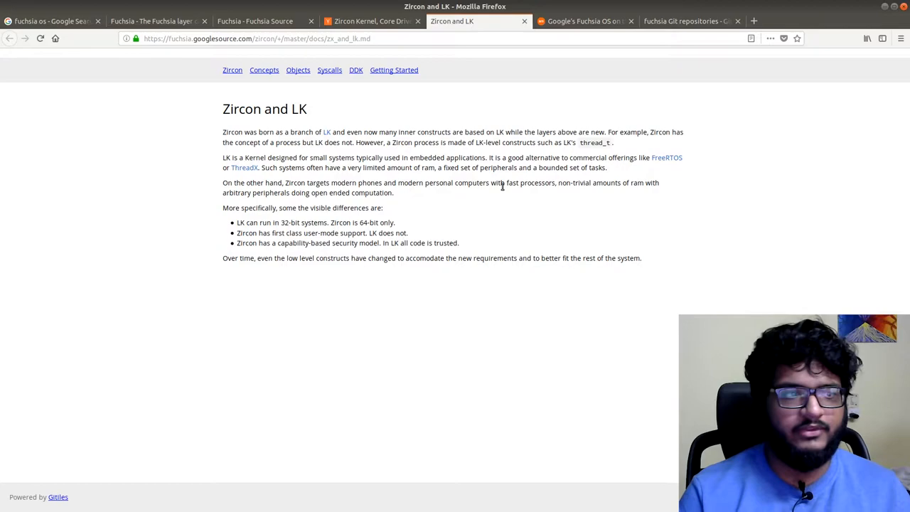
pyautogui.moveTo(295, 114)
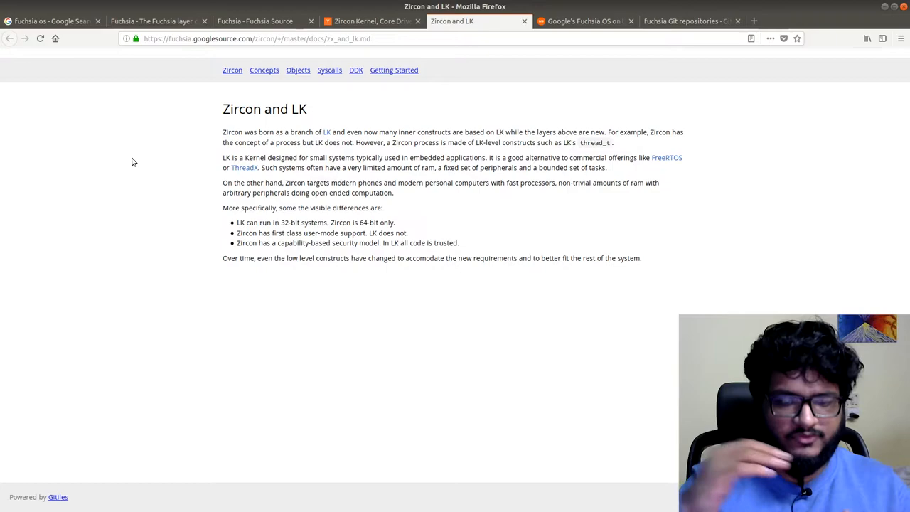
# Step: Read the Fuchsia layer cake page, then return to the 'fuchsia os' Google search results
pyautogui.click(151, 21)
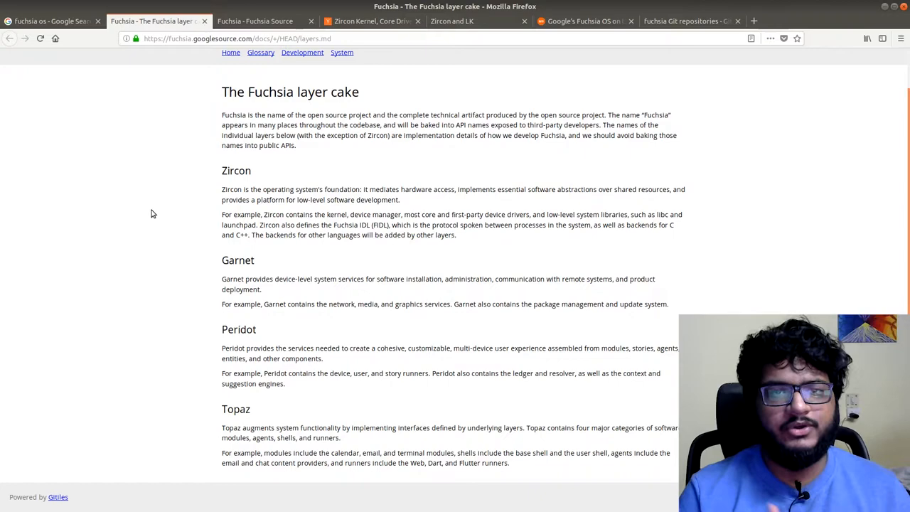
pyautogui.moveTo(171, 226)
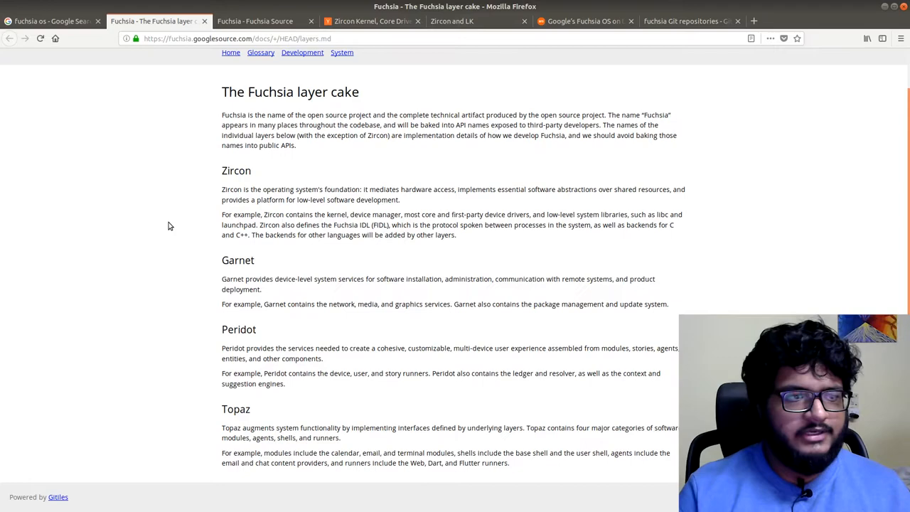
pyautogui.moveTo(257, 187)
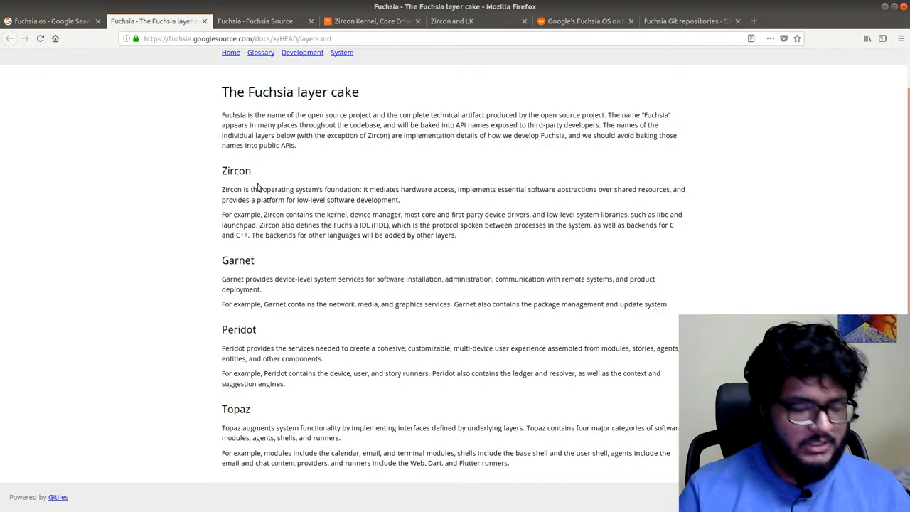
pyautogui.click(54, 22)
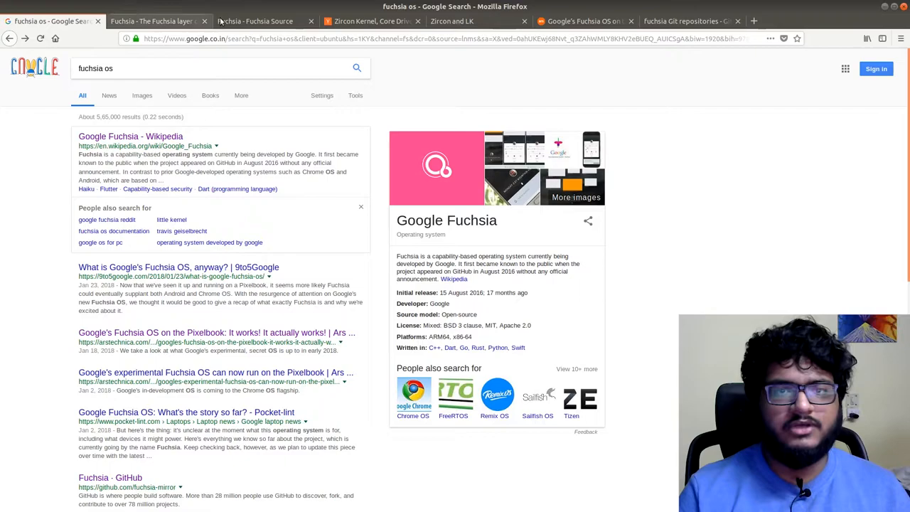
pyautogui.click(583, 21)
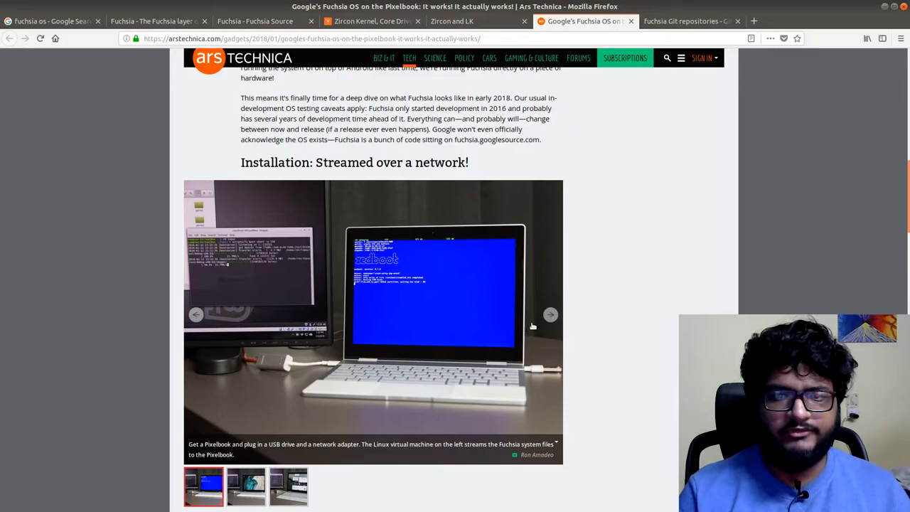
pyautogui.scroll(-3)
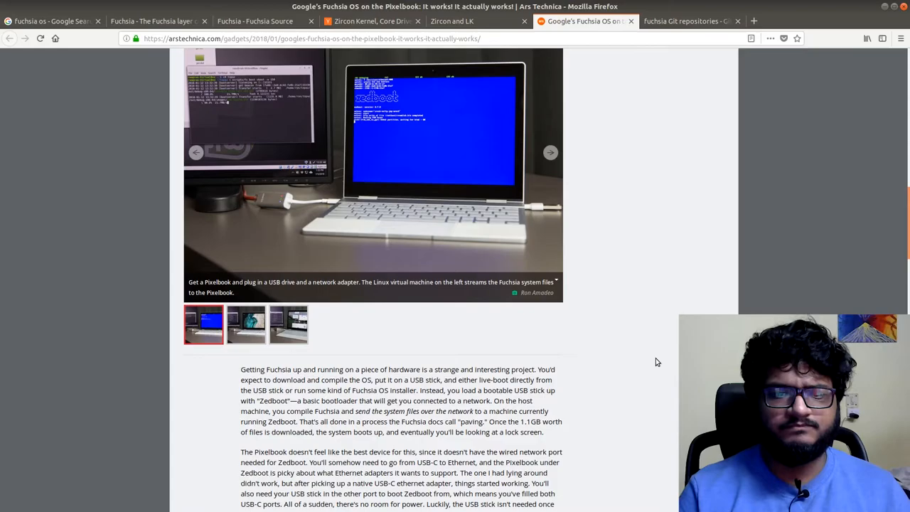
pyautogui.scroll(-3)
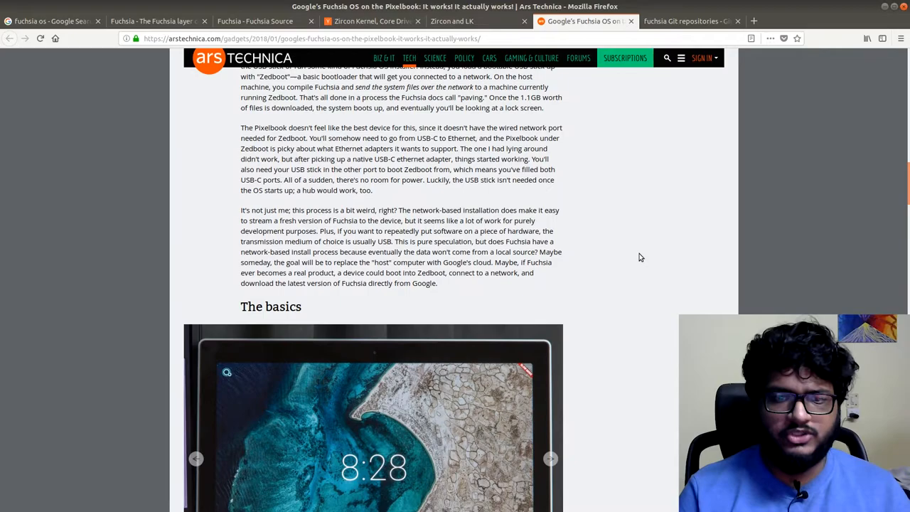
pyautogui.click(50, 21)
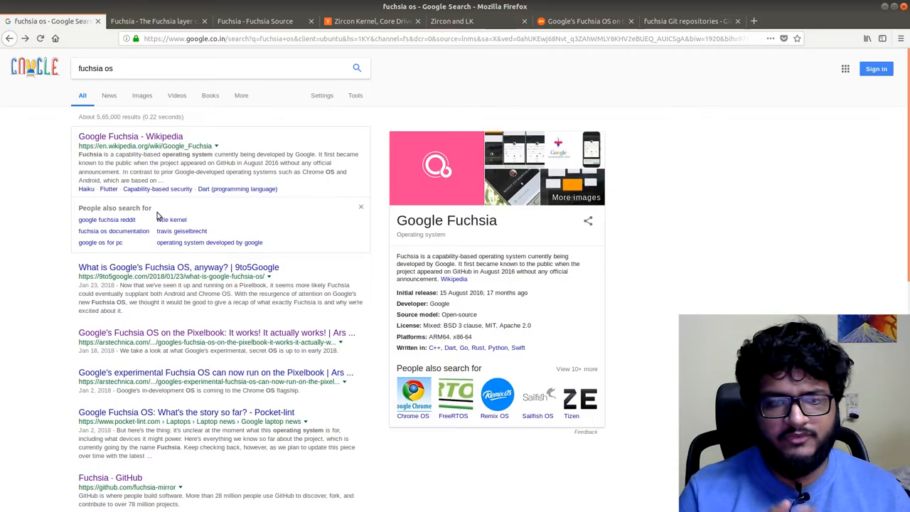